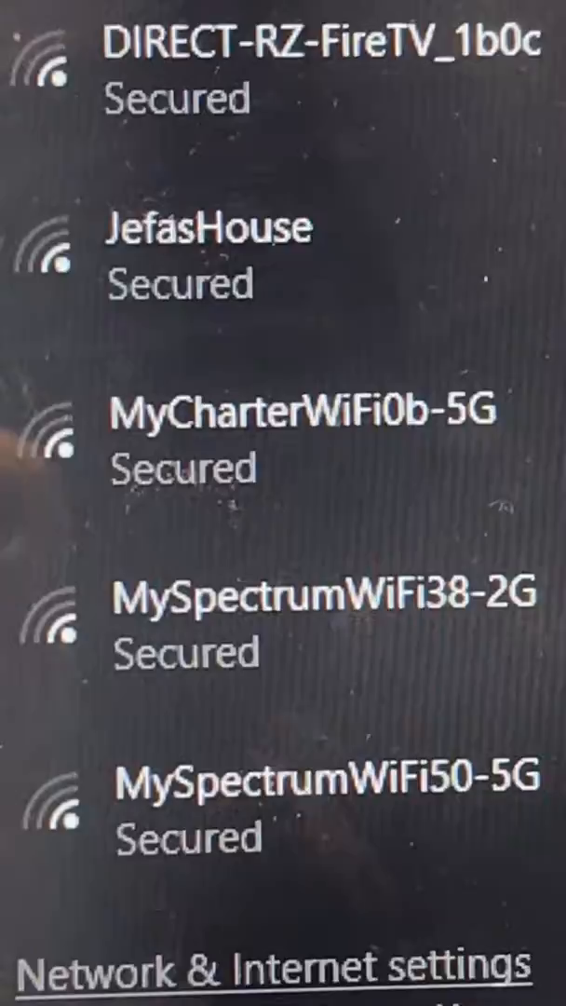
Disconnect from the connected MySpectrum Wi-Fi network in the network flyout.
{"action": "scroll", "scroll_direction": "down", "scroll_amount": 3}
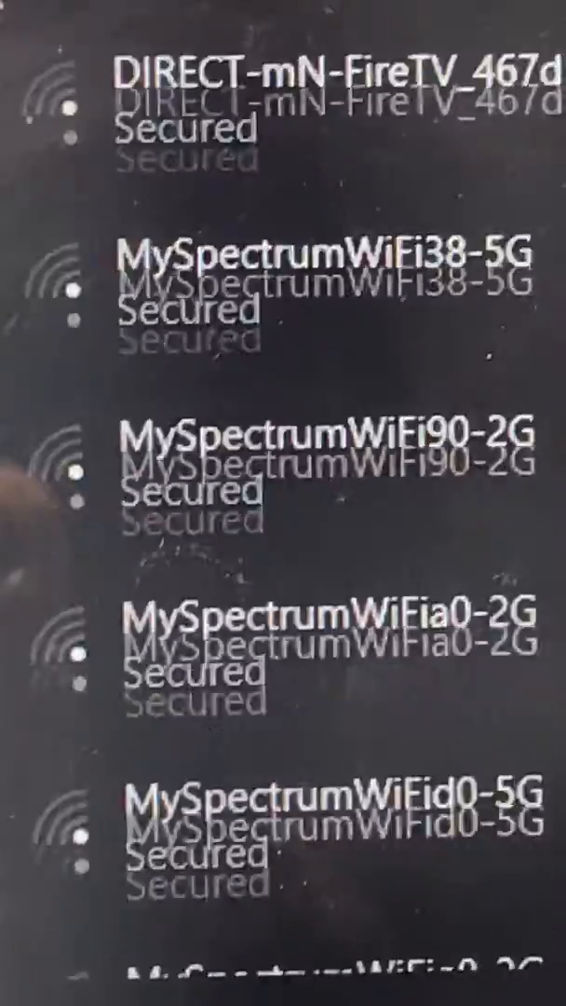
{"action": "scroll", "scroll_direction": "down", "scroll_amount": 3}
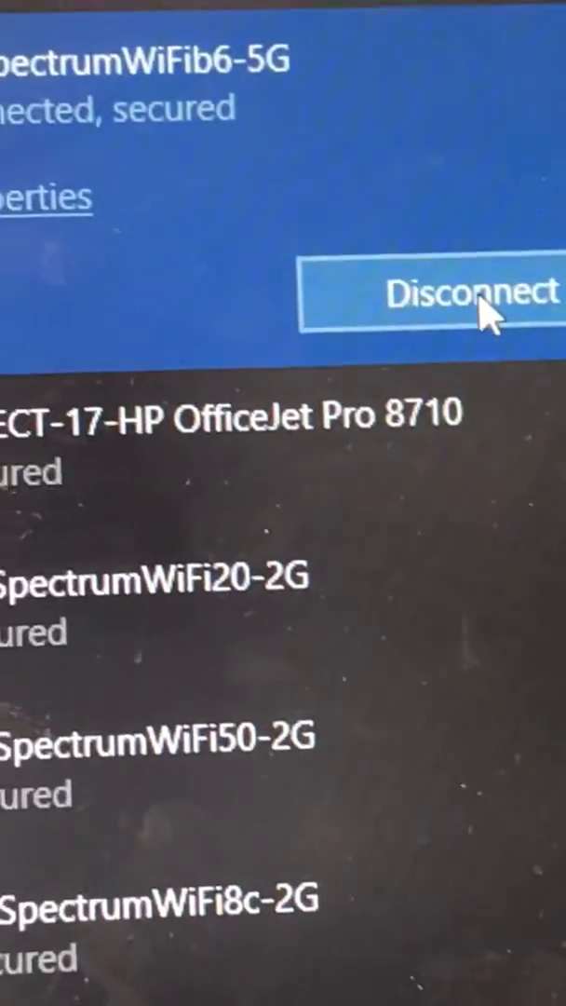
{"action": "left_click", "coordinate": [474, 293]}
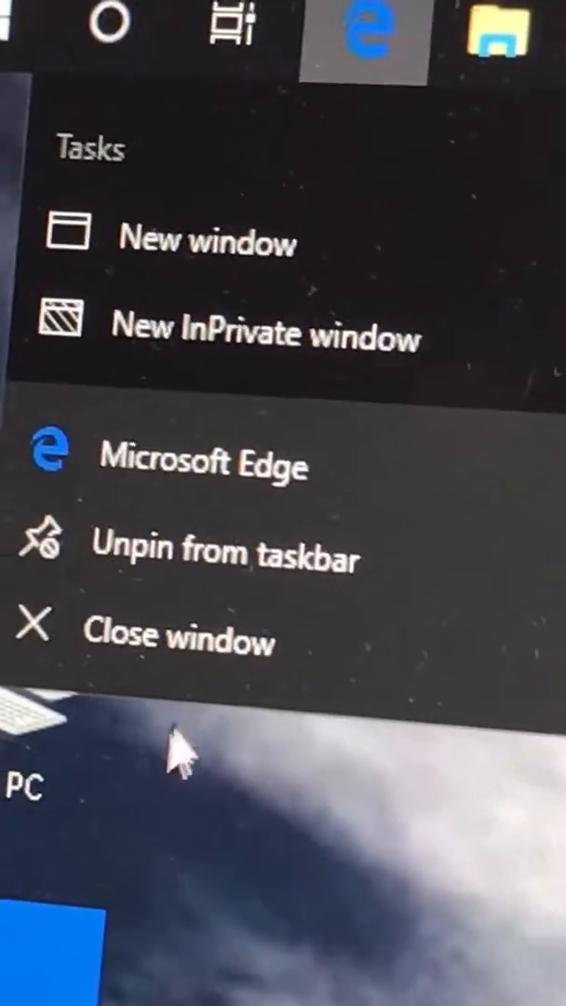
Close the Microsoft Edge taskbar jump list by clicking the desktop.
{"action": "left_click", "coordinate": [177, 754]}
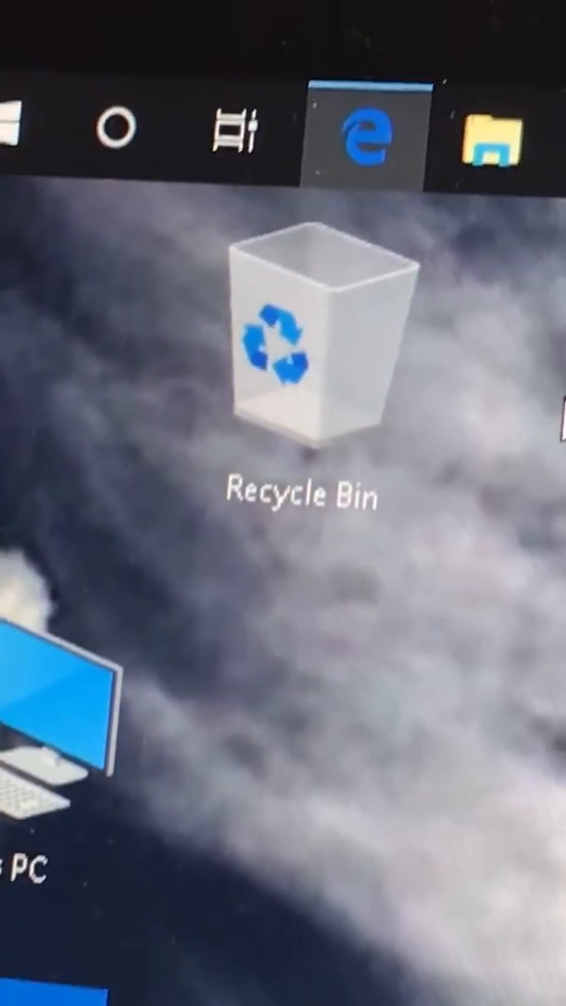